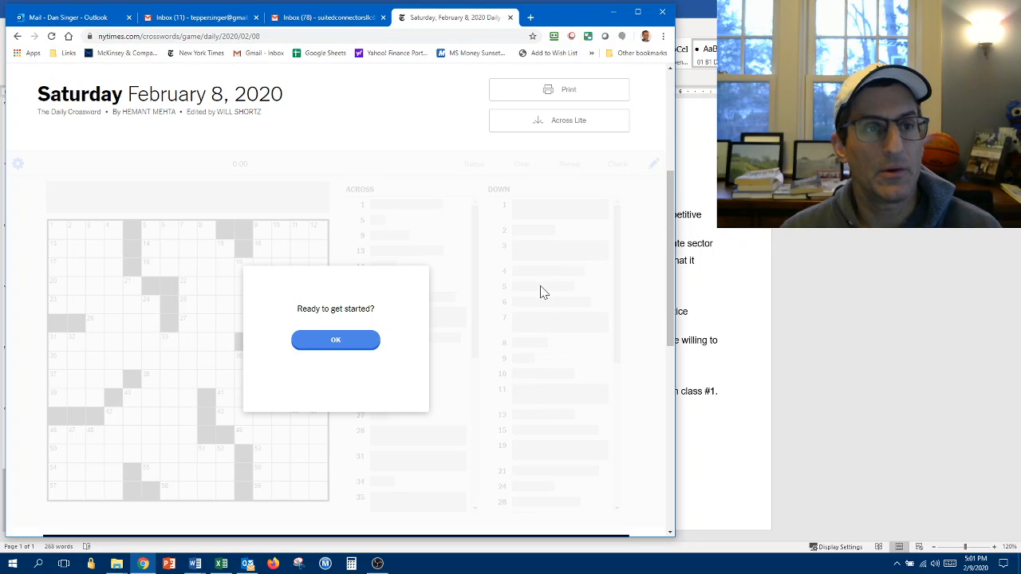
pyautogui.moveTo(603, 394)
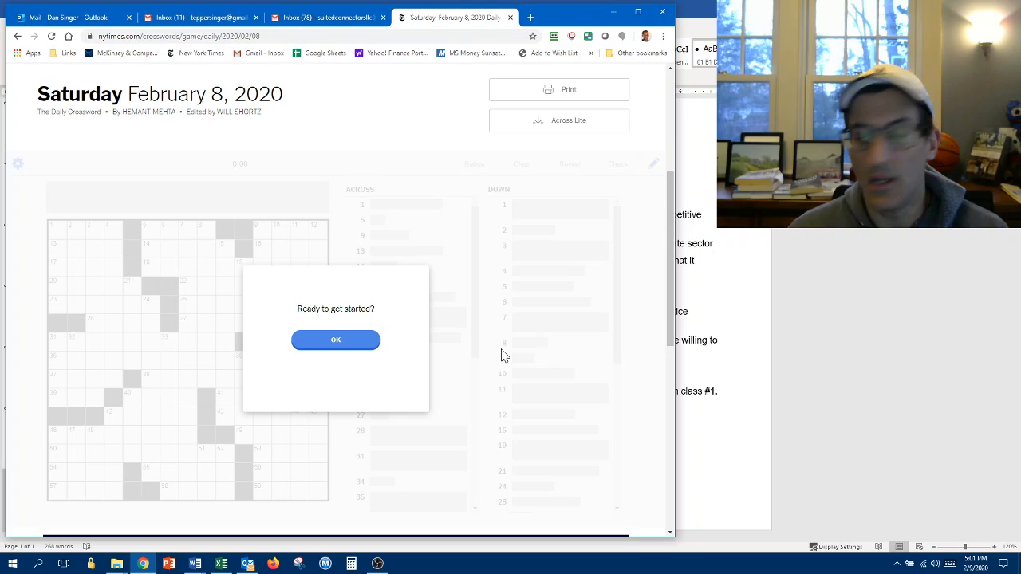
pyautogui.moveTo(509, 325)
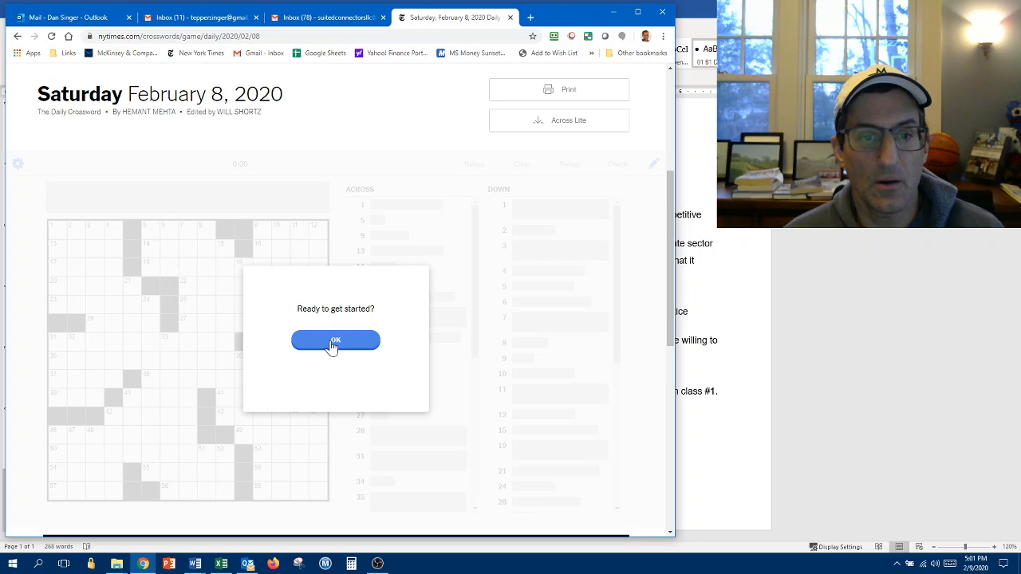
# Begin the puzzle and fill IMHO, NOOB at 13-Across, ANDCO at 20-Across, and INCAS
pyautogui.click(335, 340)
pyautogui.write('INCAS')
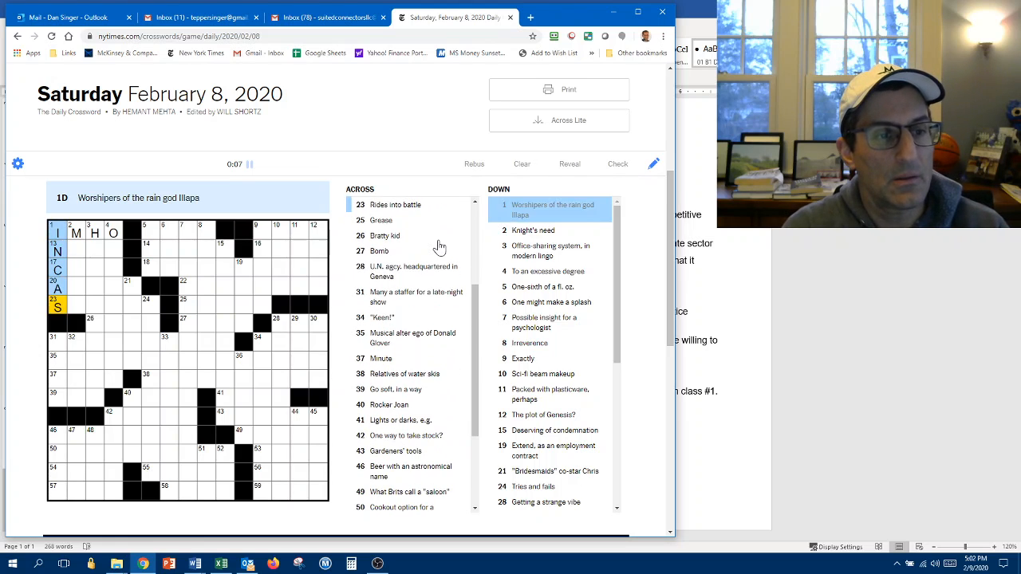
pyautogui.click(76, 251)
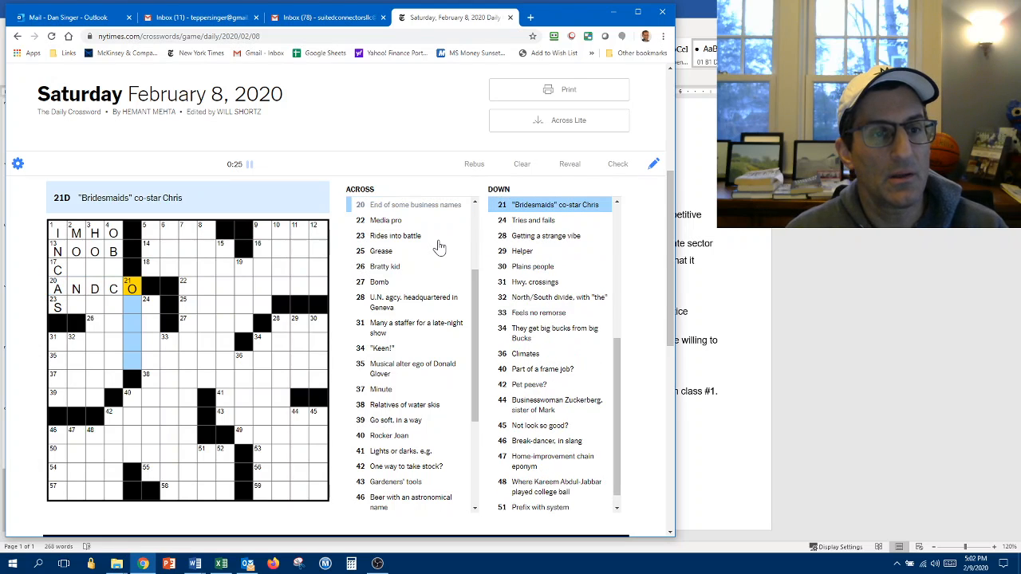
pyautogui.click(56, 306)
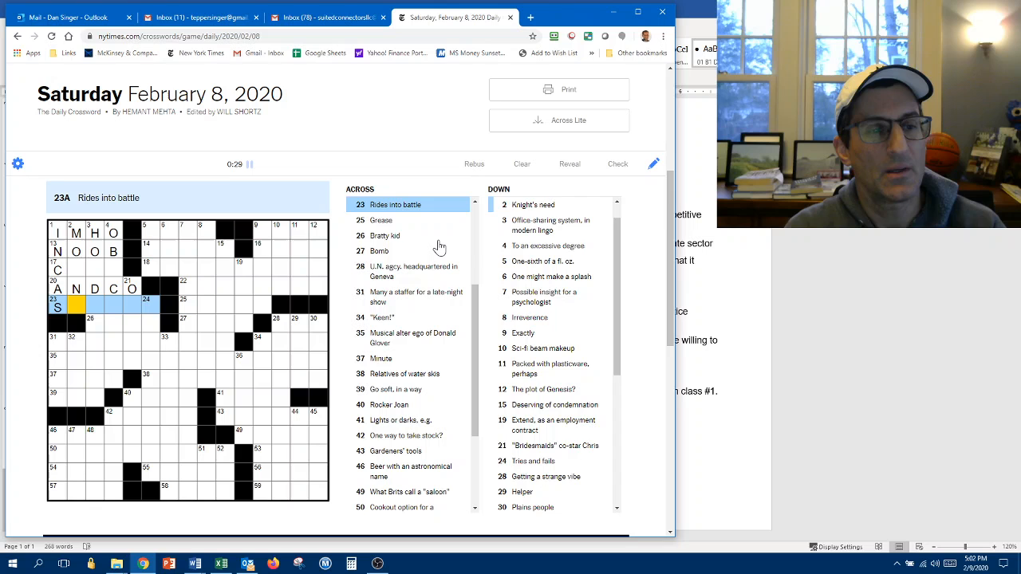
# Enter CUTS at 17-Across, STEEDS at 23-Across, and HOTDESKING and OBSCENELY down
pyautogui.write('A')
pyautogui.write('TEE S')
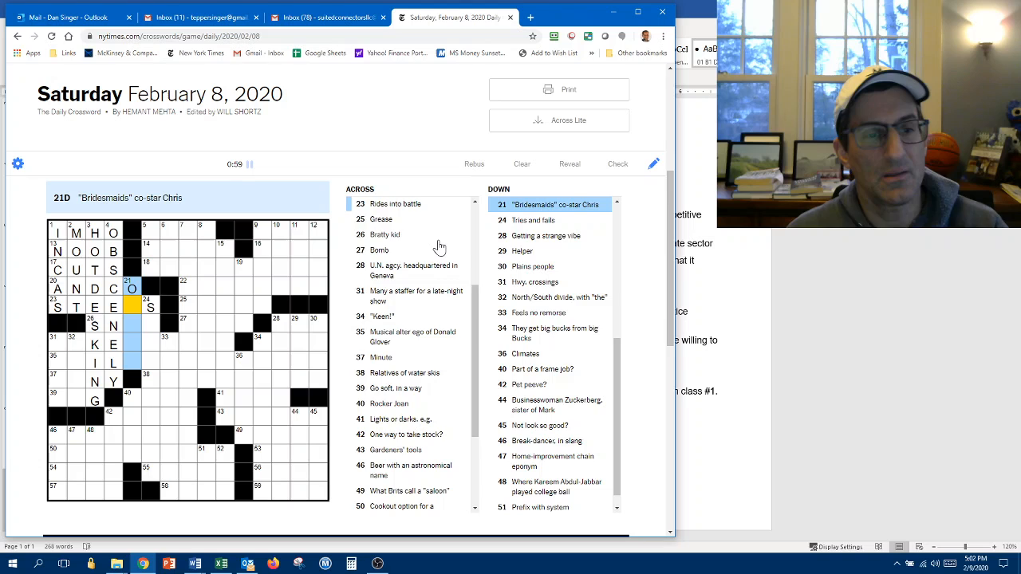
pyautogui.write('D')
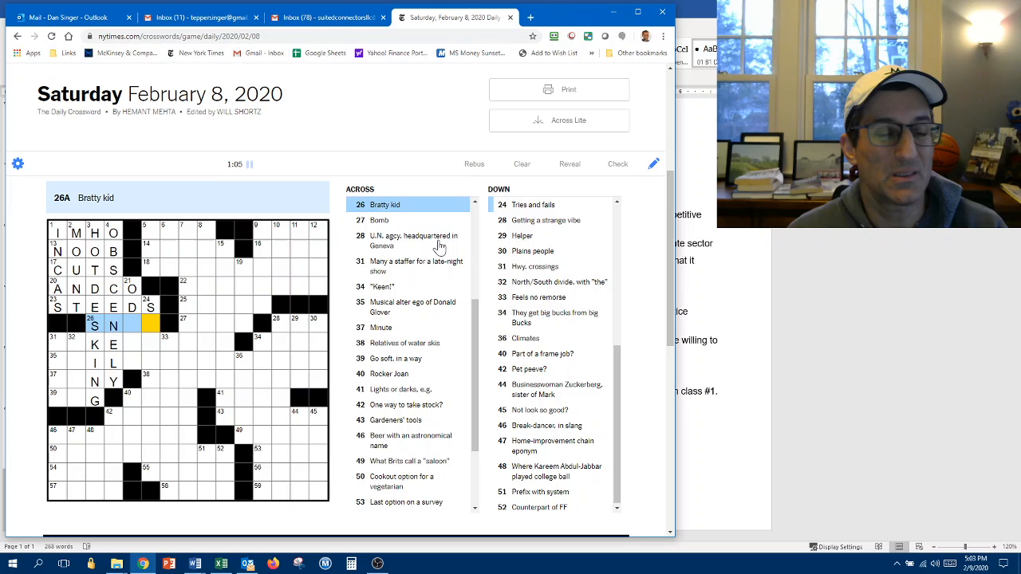
# Enter TINY at 37-Across, SAG at 39-Across and TSP at 5-Down
pyautogui.click(147, 307)
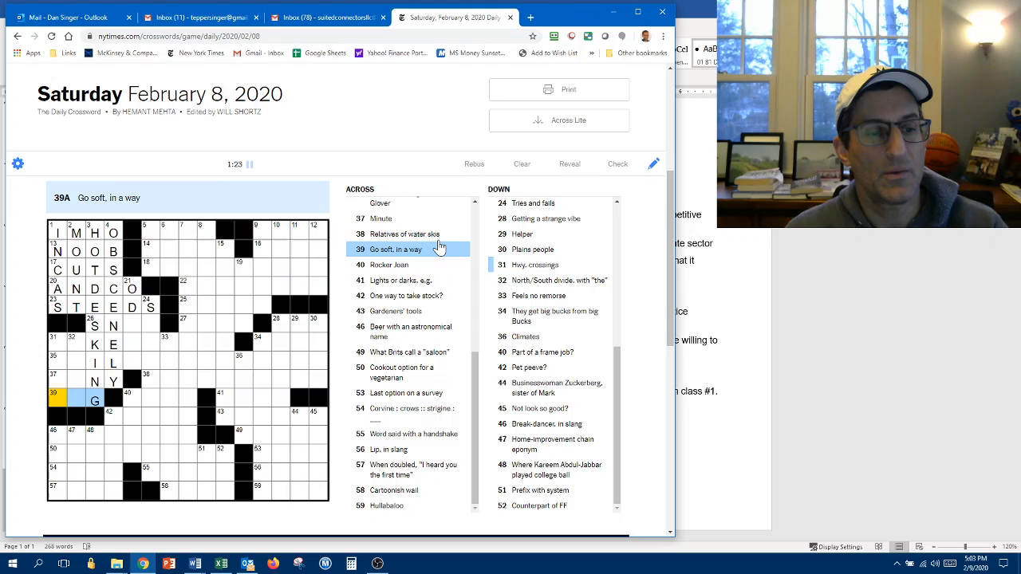
pyautogui.click(381, 218)
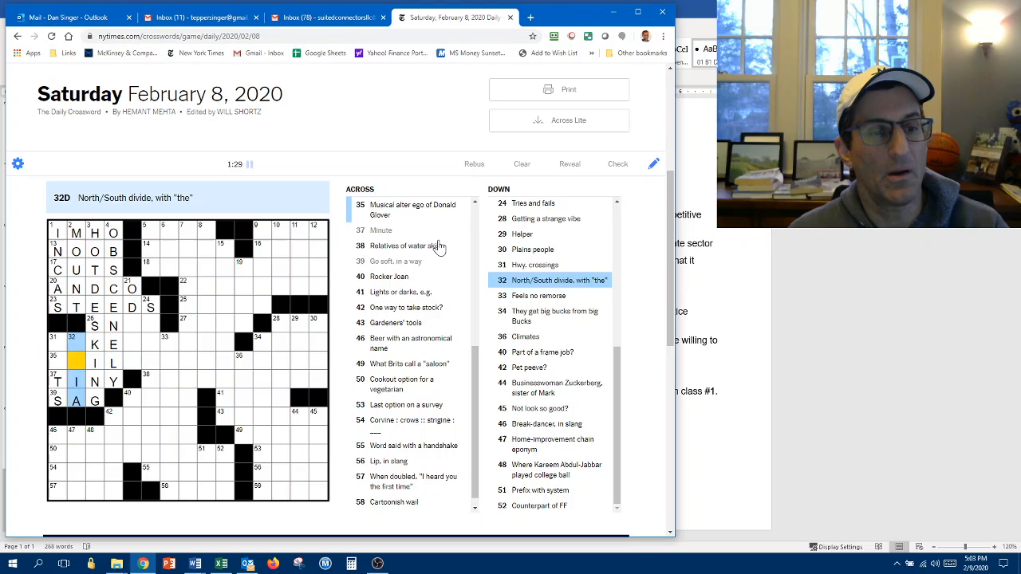
pyautogui.click(53, 355)
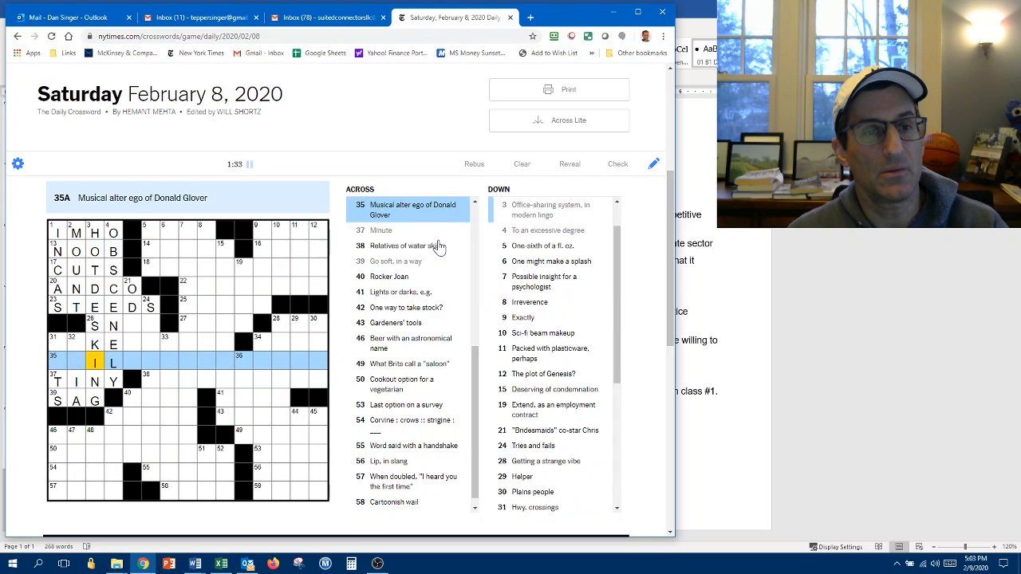
pyautogui.click(146, 308)
pyautogui.write('TSP')
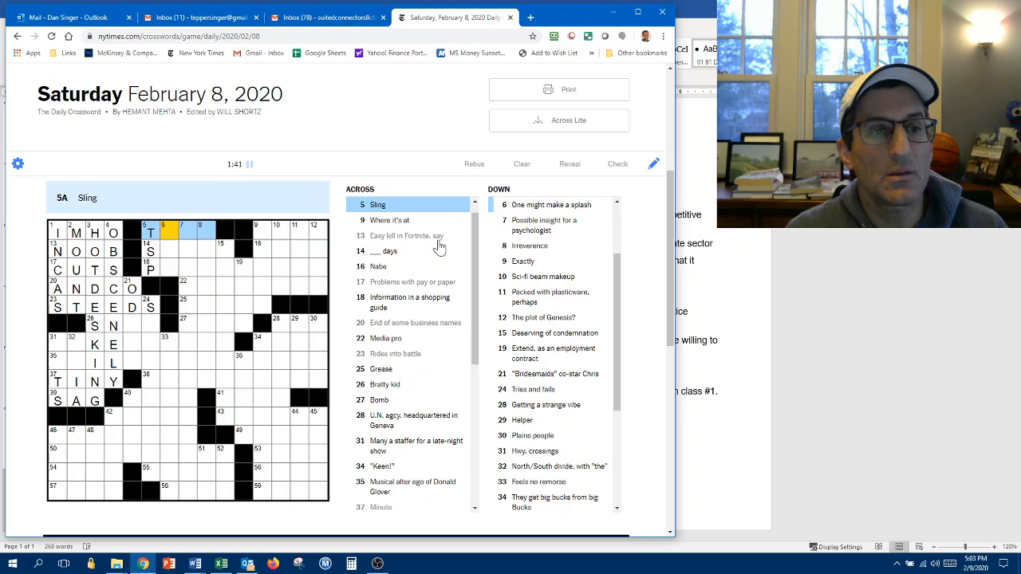
# Type EDEN into the 12-Down squares of the top-right corner
pyautogui.click(150, 252)
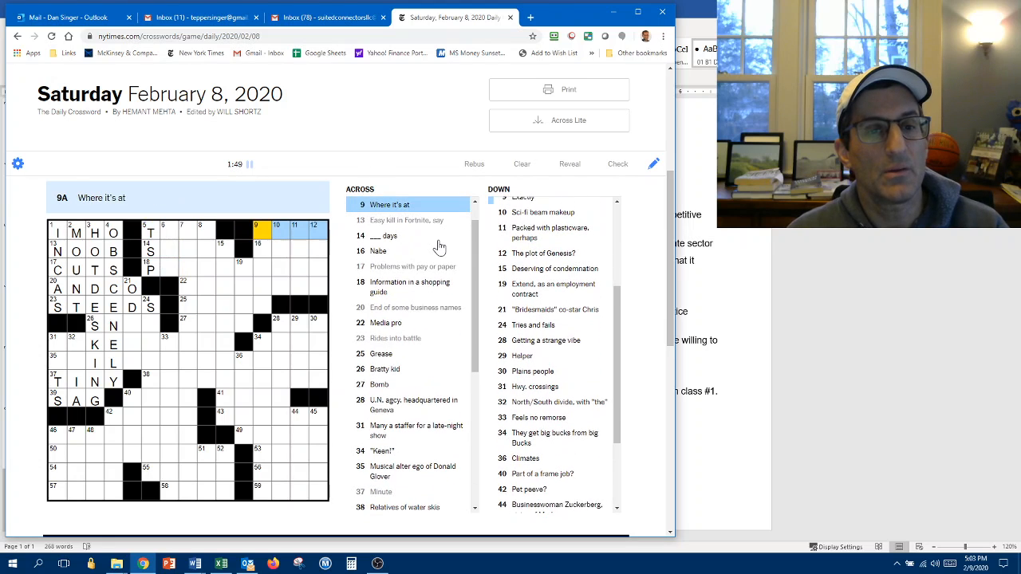
pyautogui.click(314, 230)
pyautogui.write('EDEN')
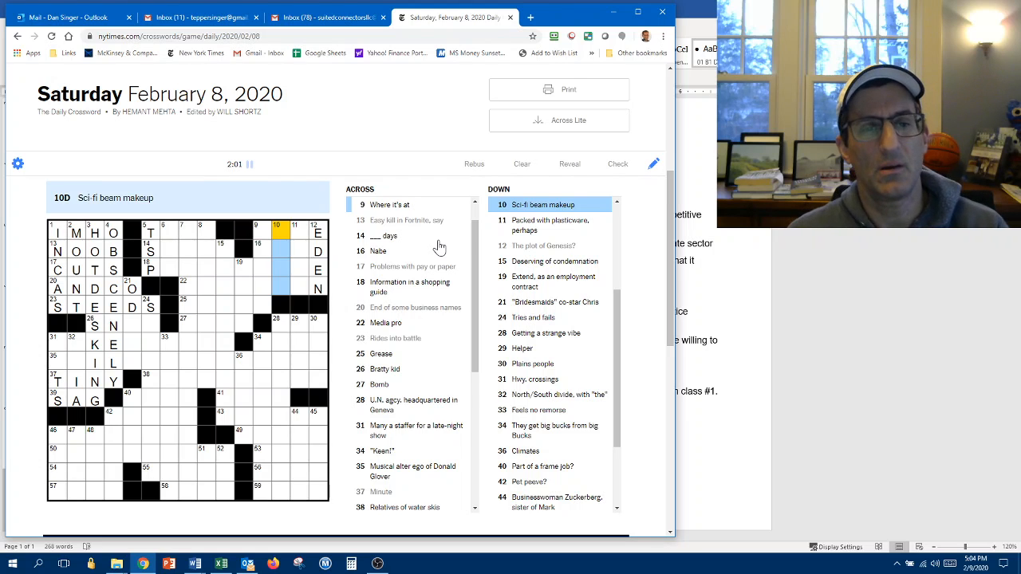
pyautogui.click(257, 251)
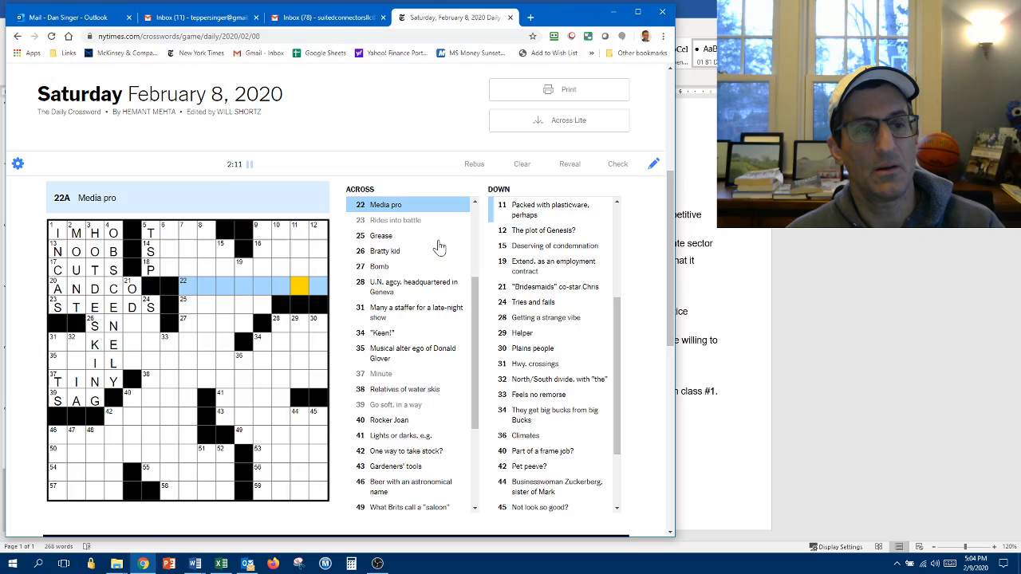
# Fill REUP at 19-Down, NEAT at 34-Across, plus OTOS and HUES center-right
pyautogui.click(243, 287)
pyautogui.write('REUP')
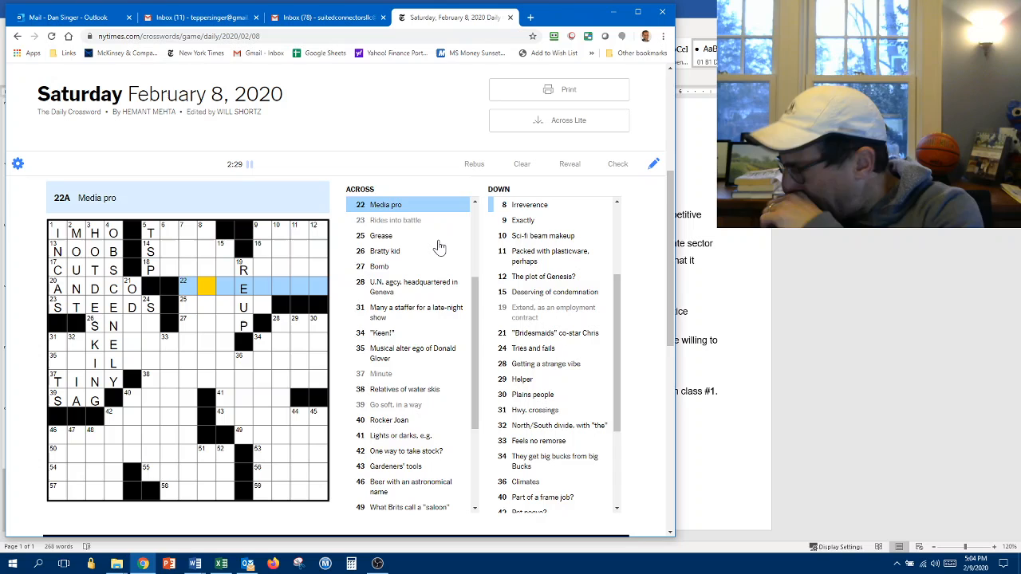
pyautogui.click(258, 343)
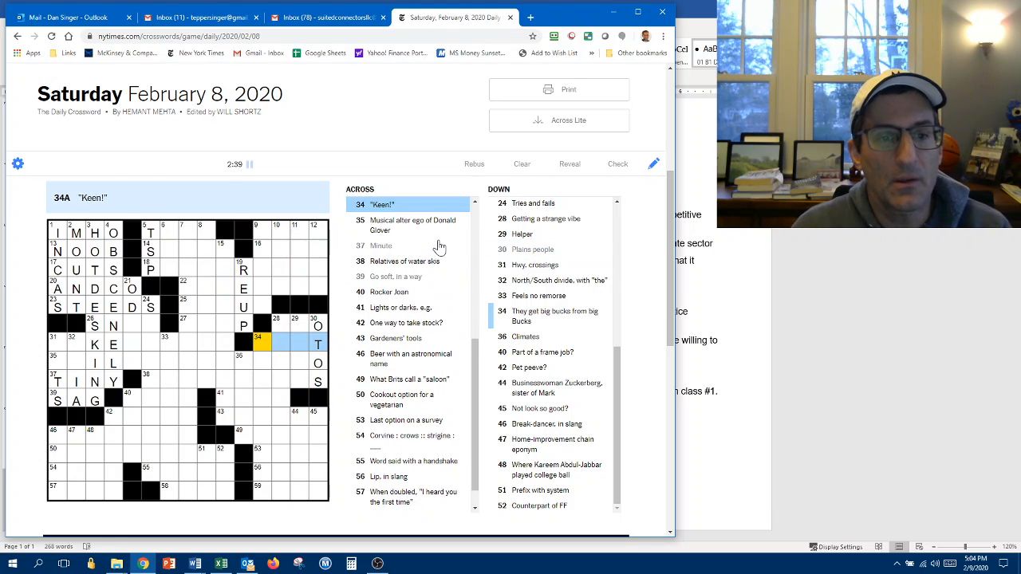
pyautogui.write('NEA')
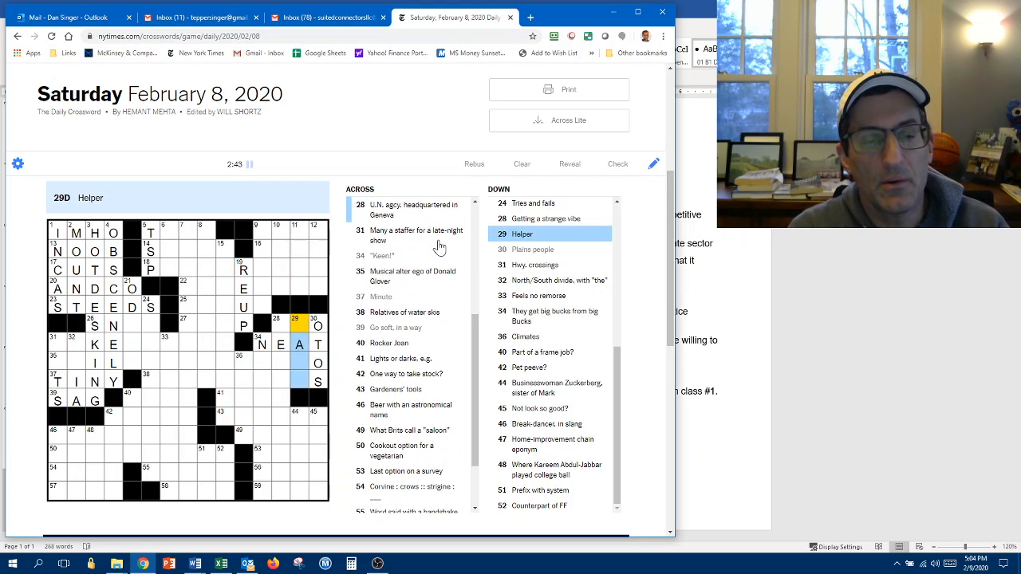
pyautogui.click(276, 326)
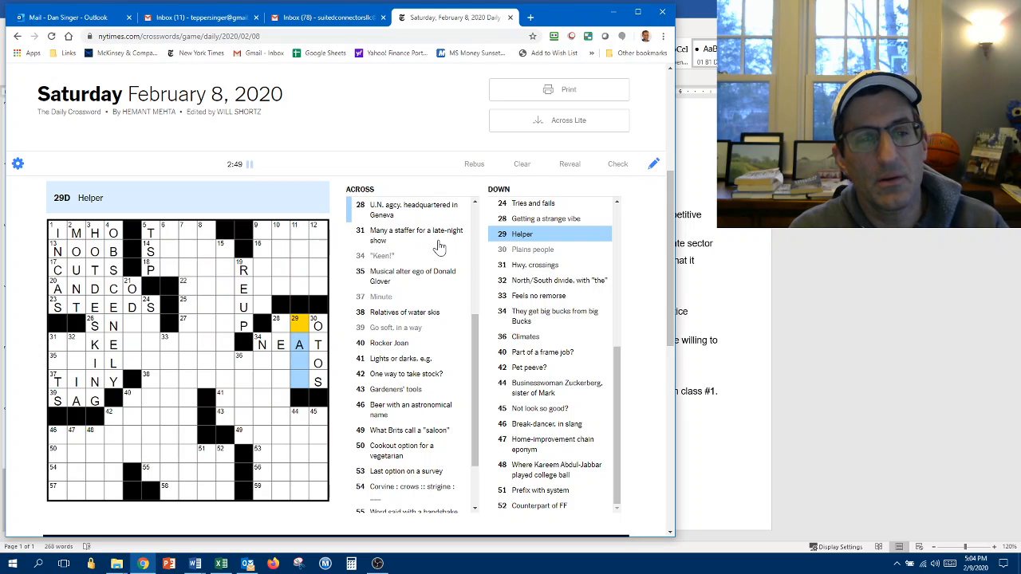
pyautogui.click(277, 320)
pyautogui.write('HUES')
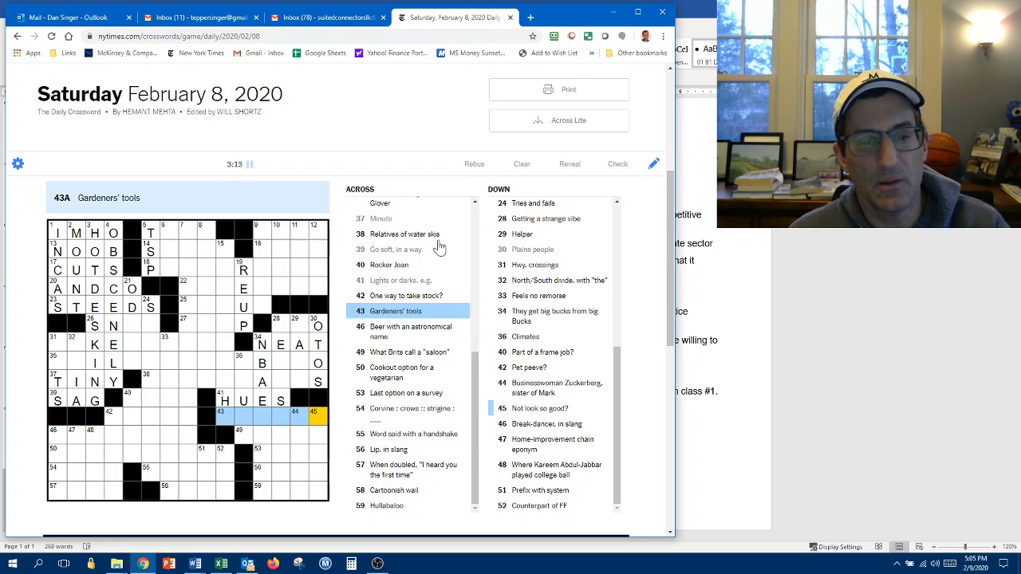
# Enter SNARL down 45-Down, SEDAN at 49-Across, and S starting 59-Across
pyautogui.click(316, 414)
pyautogui.write('STARE')
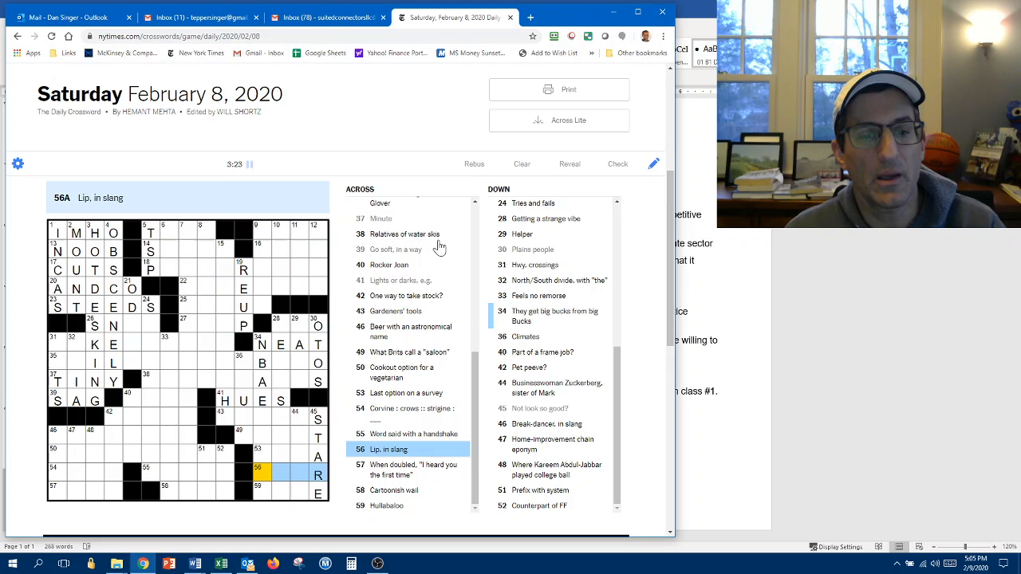
pyautogui.click(261, 455)
pyautogui.write('SEDAN')
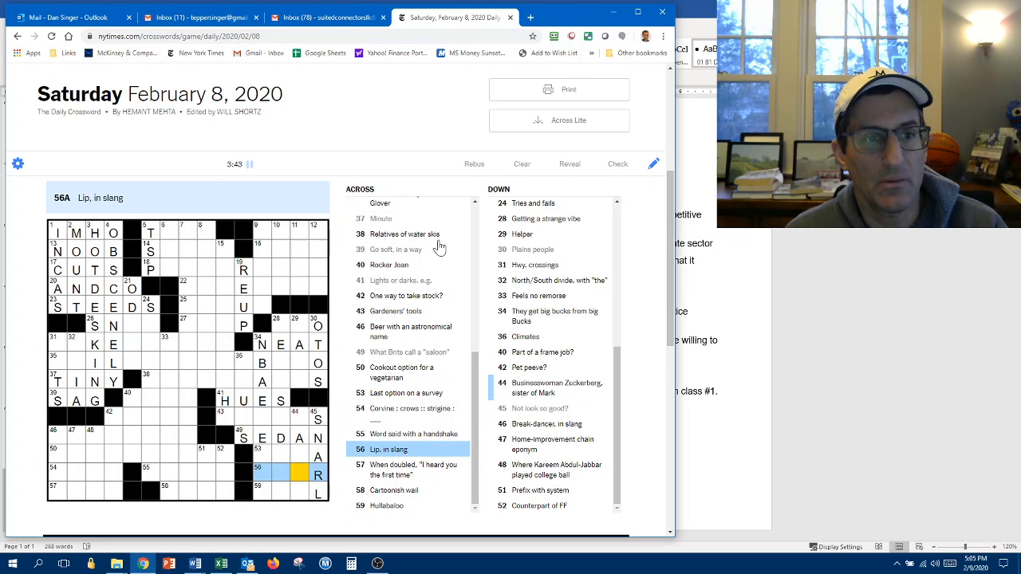
pyautogui.click(386, 506)
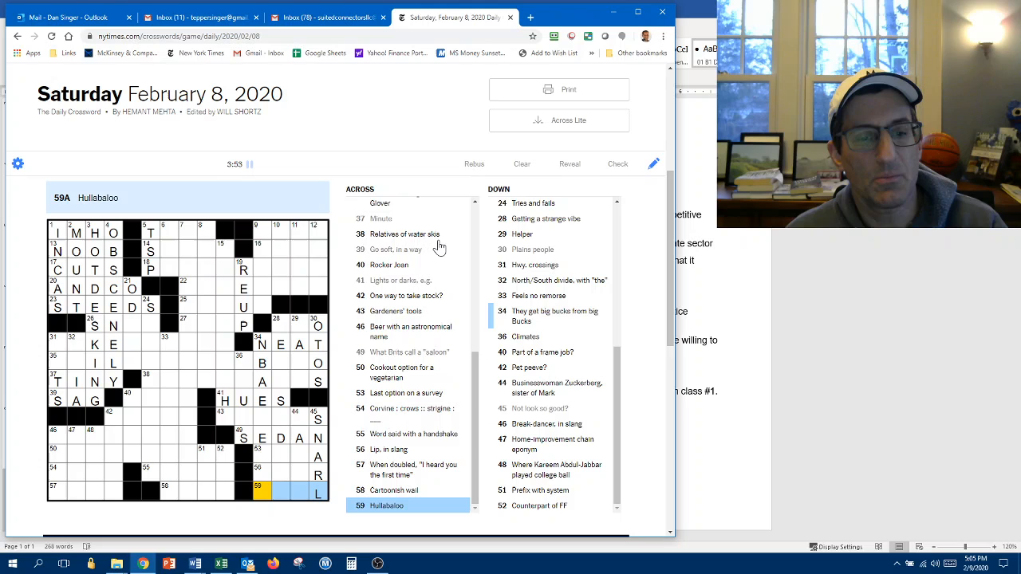
pyautogui.write('S')
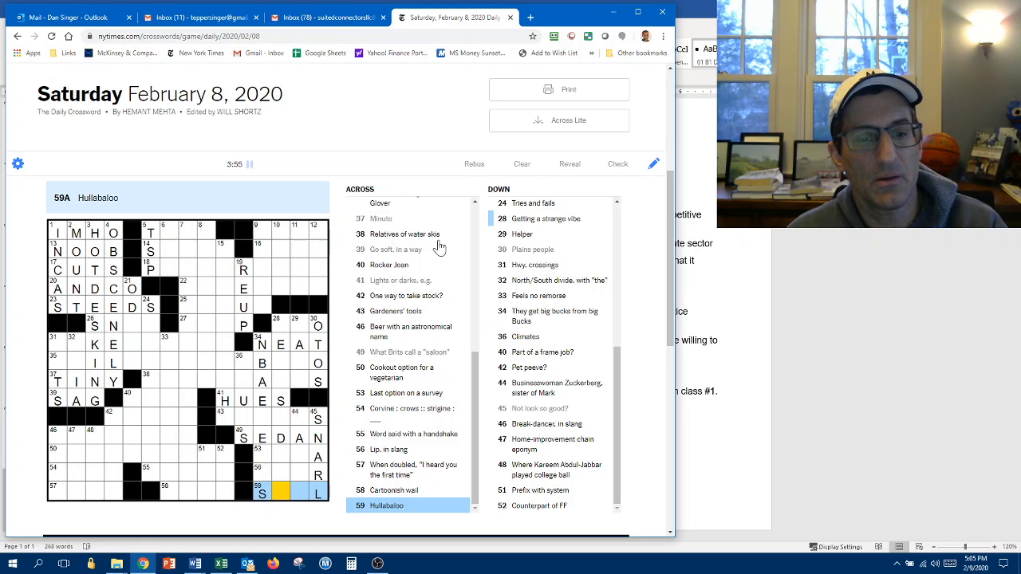
pyautogui.click(546, 218)
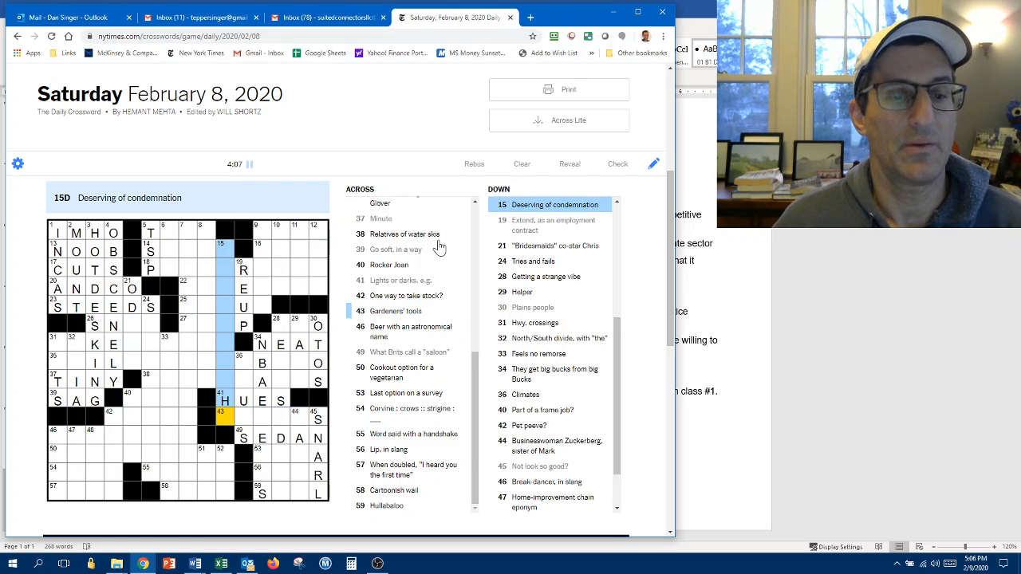
# Enter PPP down 52-Down and LOWE down 47-Down in the bottom rows
pyautogui.click(224, 454)
pyautogui.write('PPP')
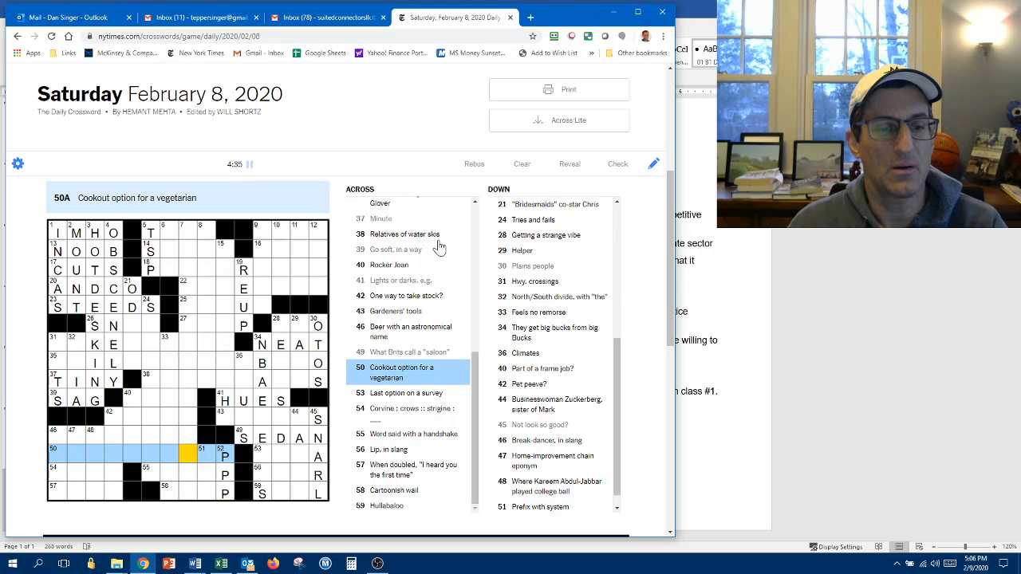
pyautogui.click(225, 455)
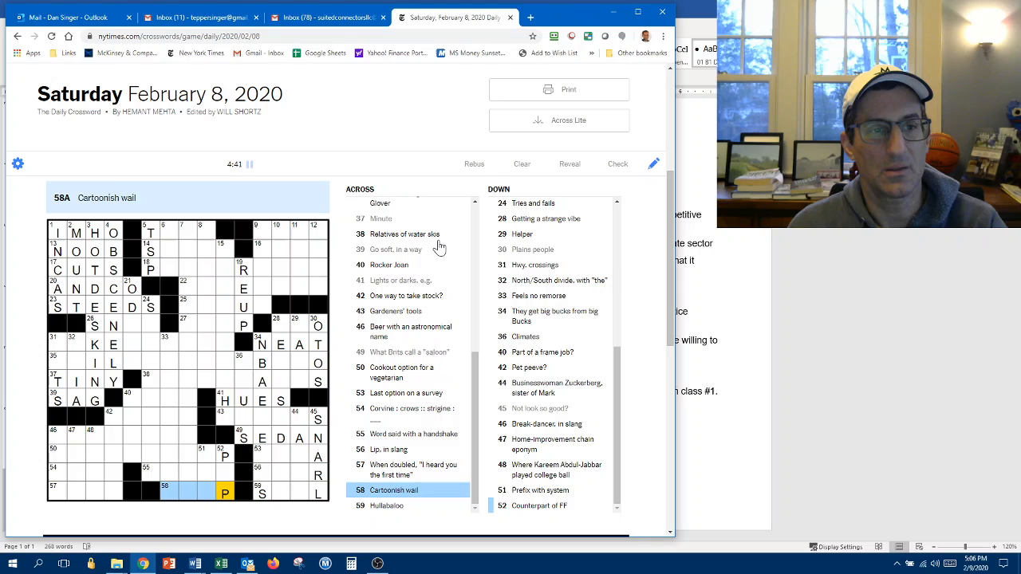
pyautogui.click(224, 453)
pyautogui.write('LOWE')
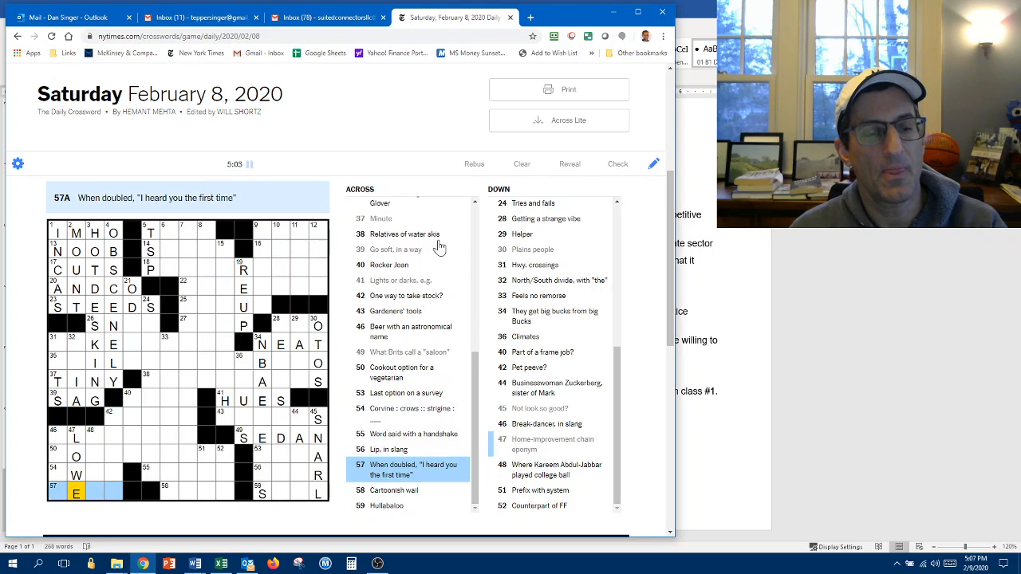
# Enter JETT at 40-Across, JAMB at 40-Down and SOYABURGER across 50-Across
pyautogui.click(75, 475)
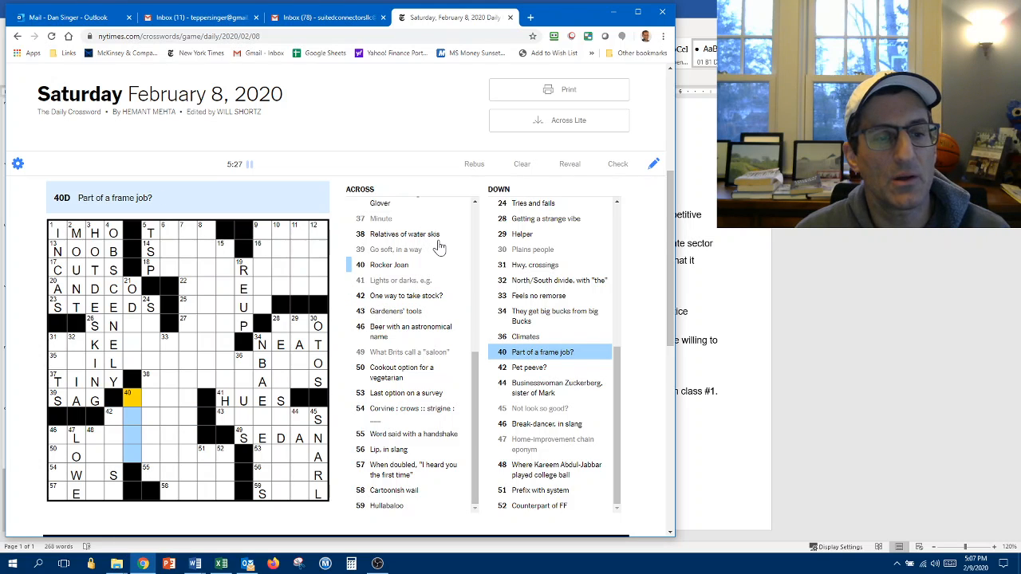
pyautogui.click(388, 264)
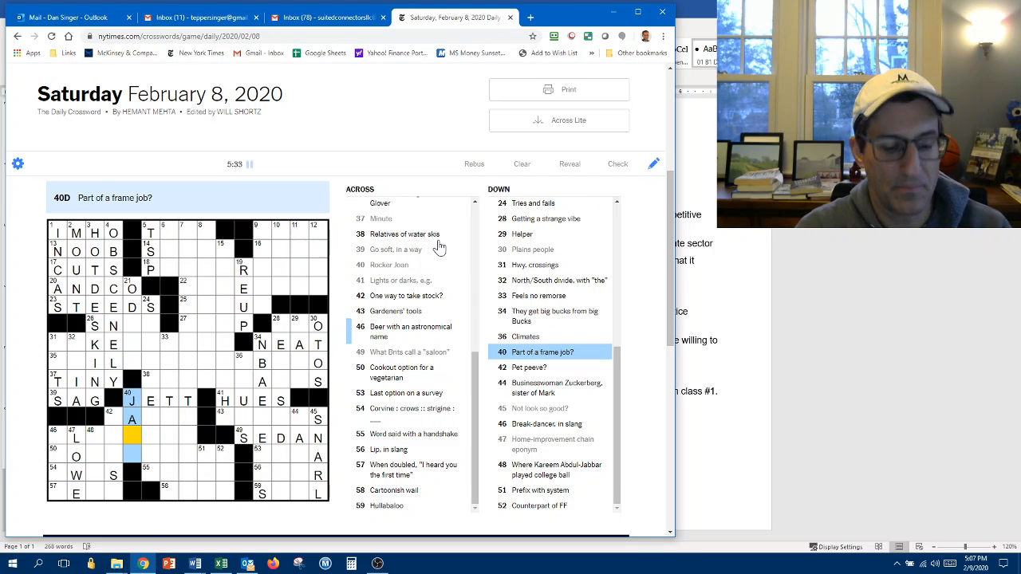
pyautogui.click(133, 418)
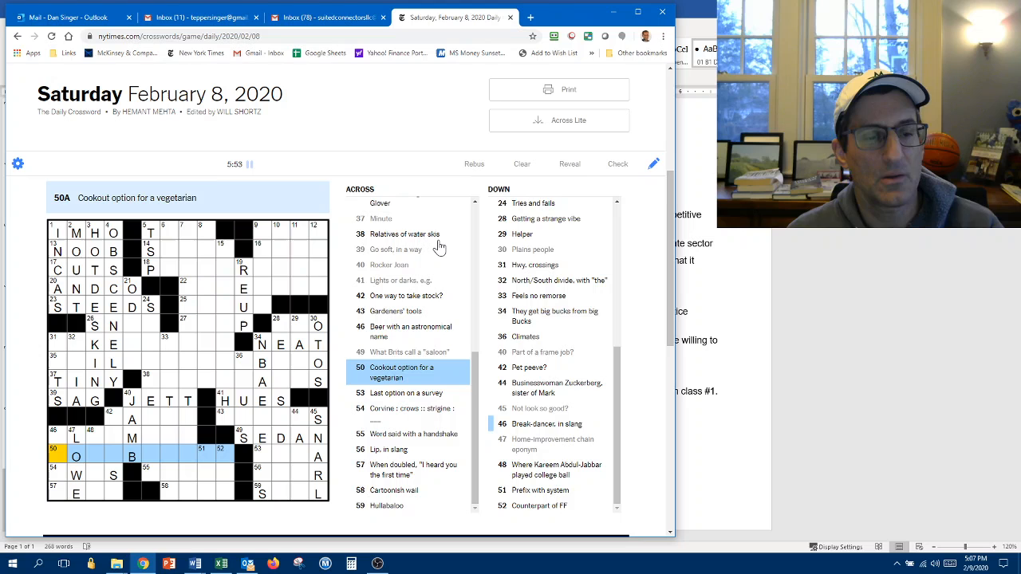
pyautogui.write('SOYABURGER')
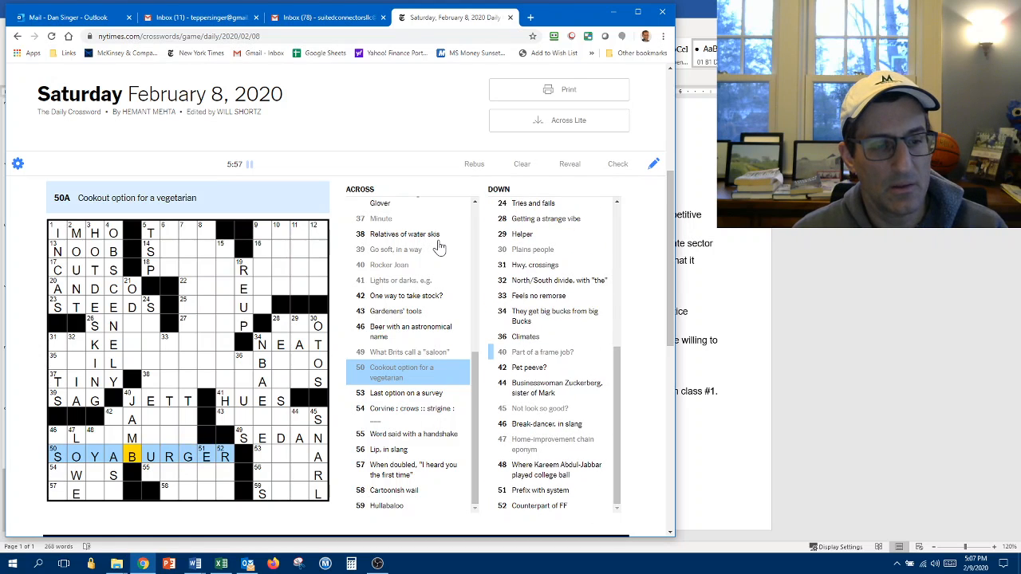
# Overtype BOCA for BOCABURGER, then add BLUEMOON, LADLE, OWLS and YEAH southwest
pyautogui.click(57, 431)
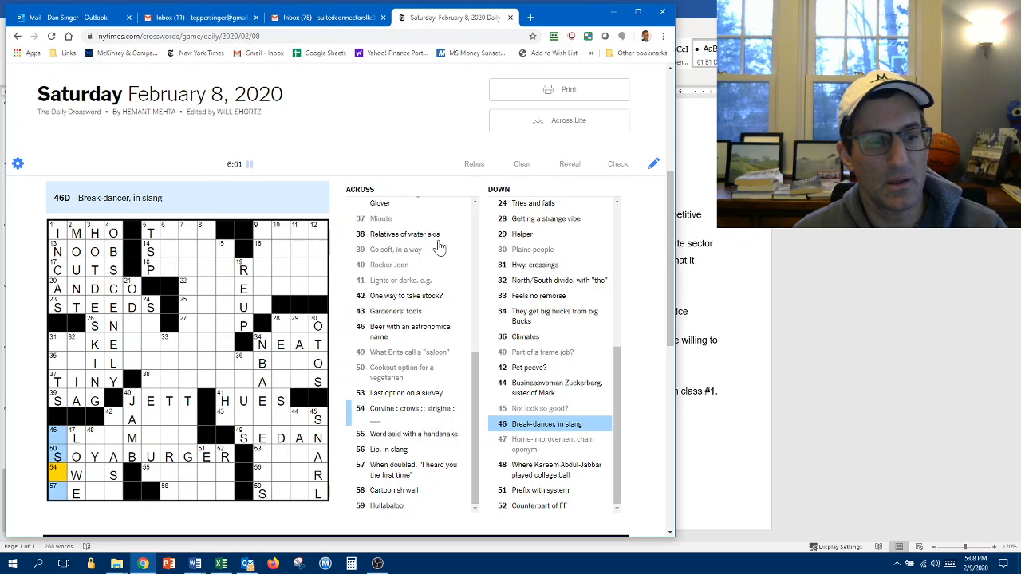
pyautogui.click(402, 372)
pyautogui.write('BOC')
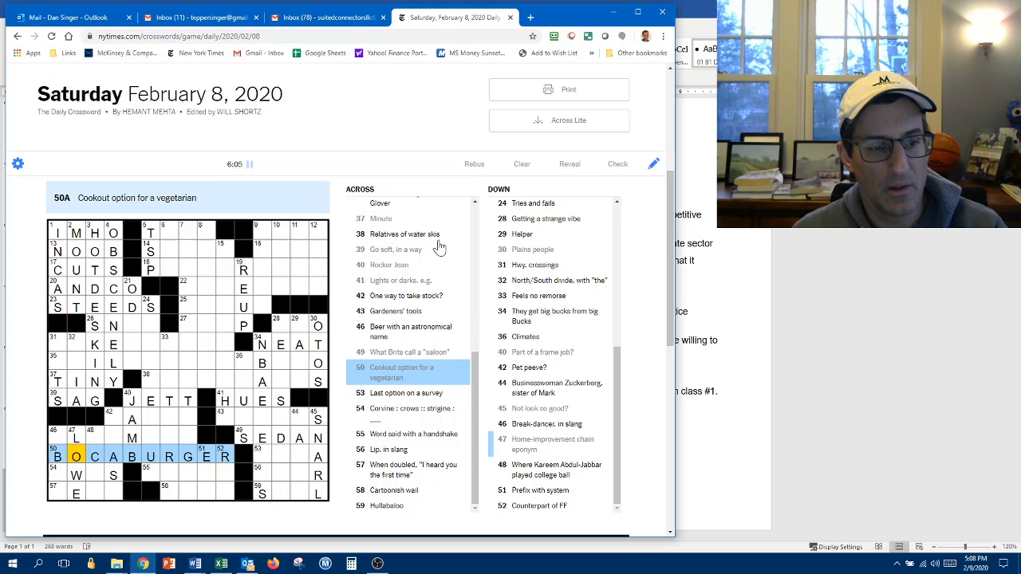
pyautogui.click(56, 438)
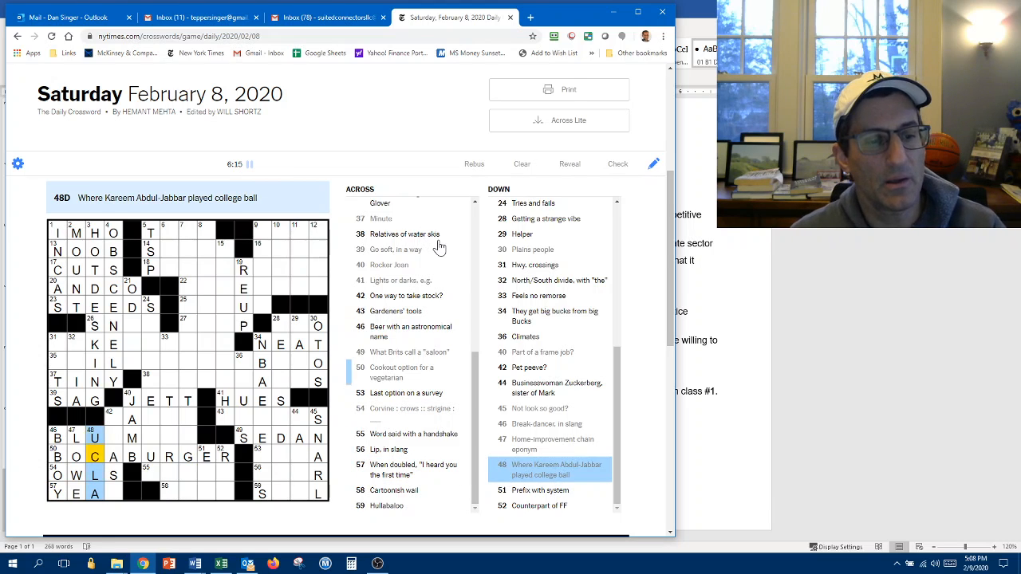
pyautogui.click(112, 419)
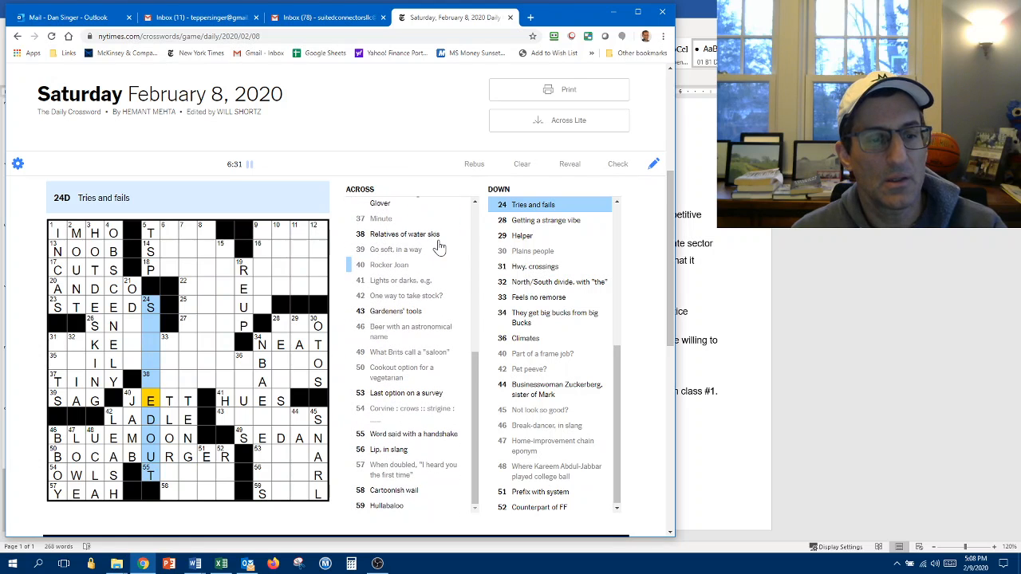
pyautogui.click(147, 419)
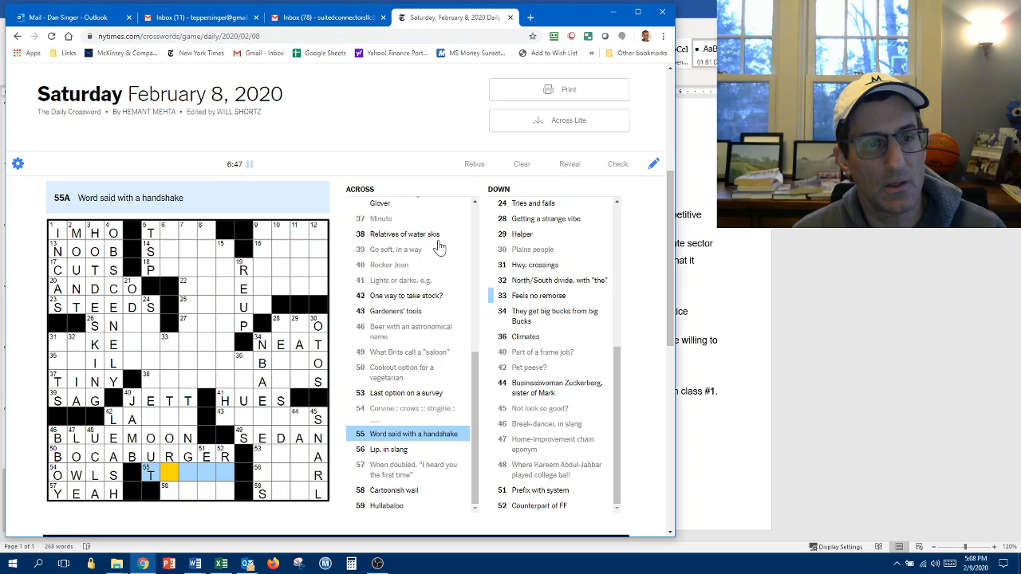
# Enter TRUCE at 55-Across, LASSO at 42-Across, YEOW at 58-Across, plus 33-Down letters
pyautogui.click(538, 296)
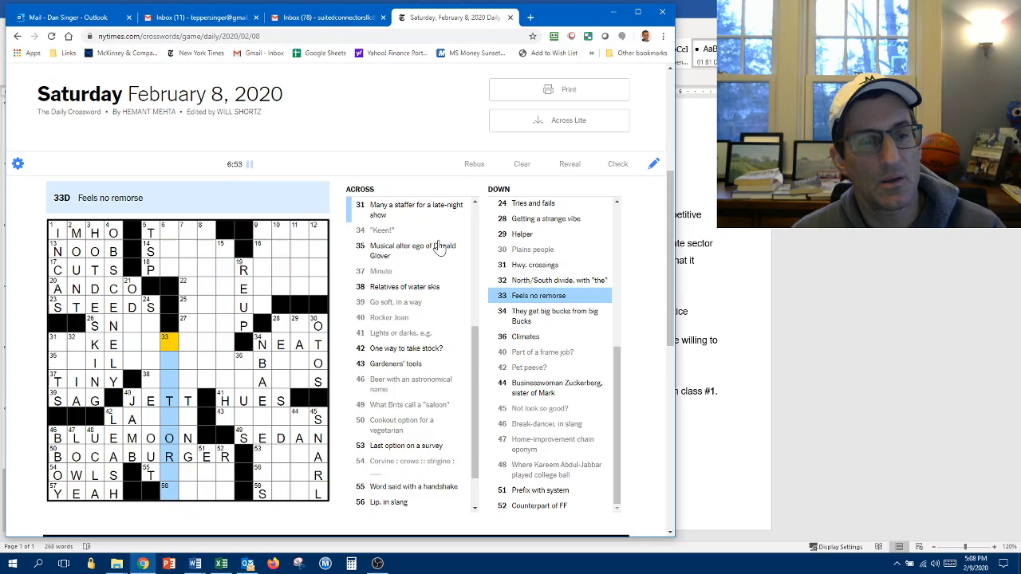
pyautogui.click(168, 419)
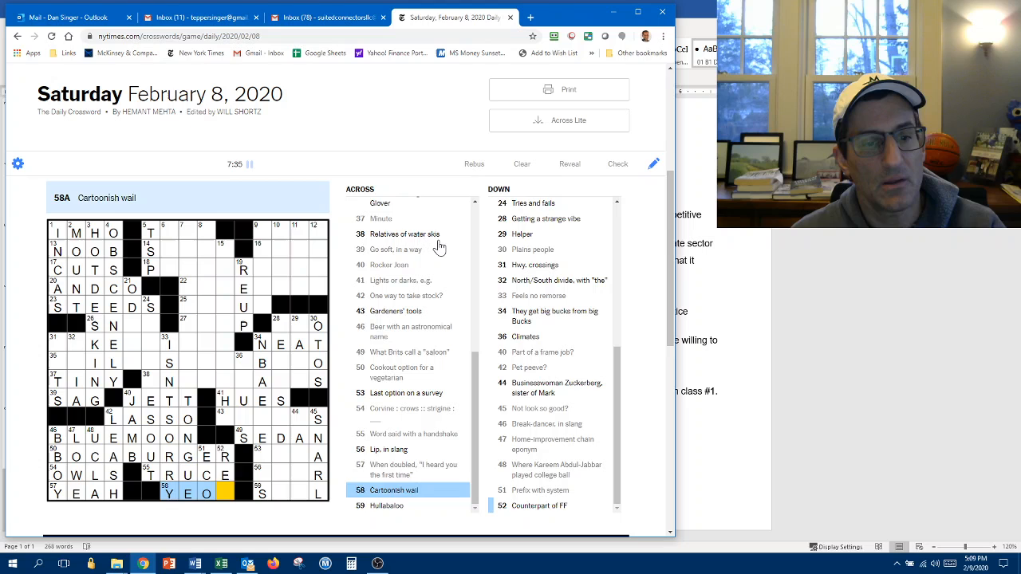
pyautogui.write('W')
pyautogui.click(234, 381)
pyautogui.write('SNO')
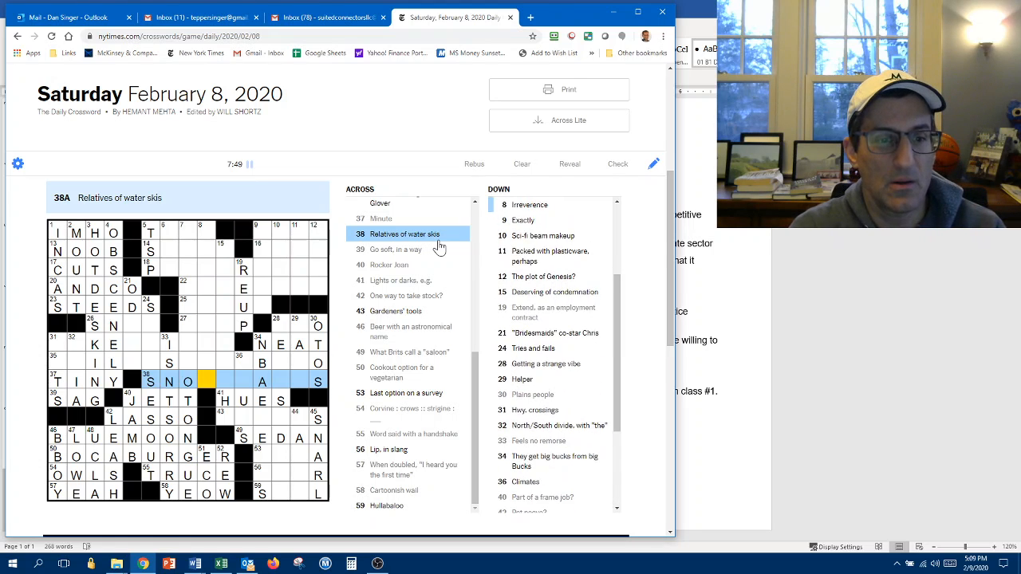
# Add W to finish SNOW at 38-Across, then check the 7-Down psychologist clue and 31
pyautogui.write('W')
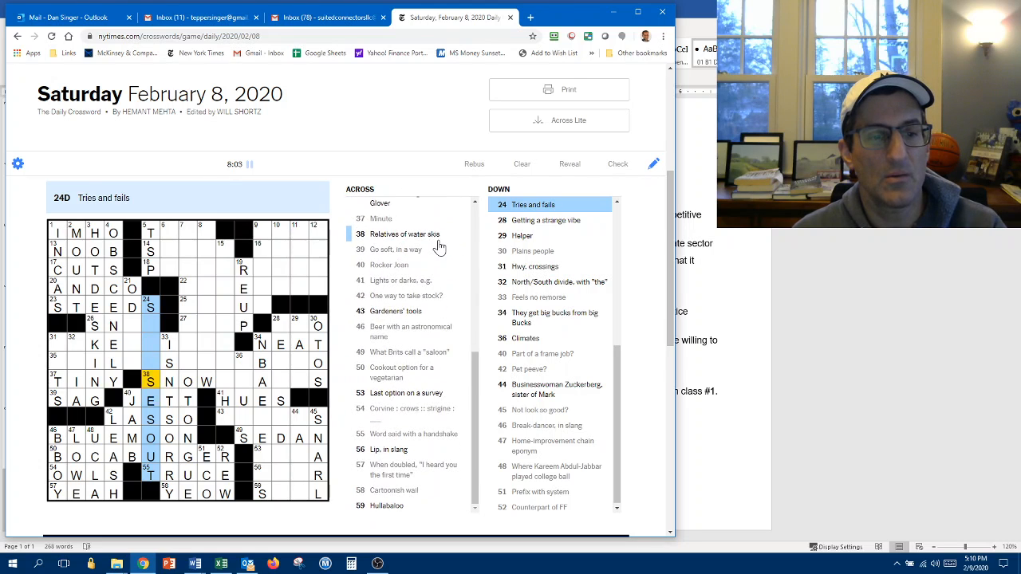
pyautogui.click(538, 296)
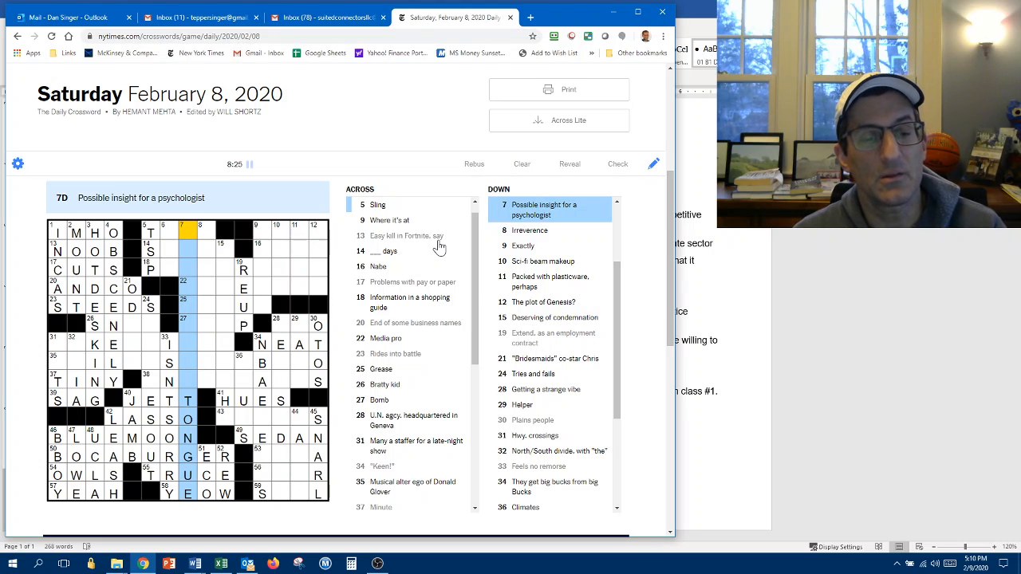
pyautogui.scroll(-3)
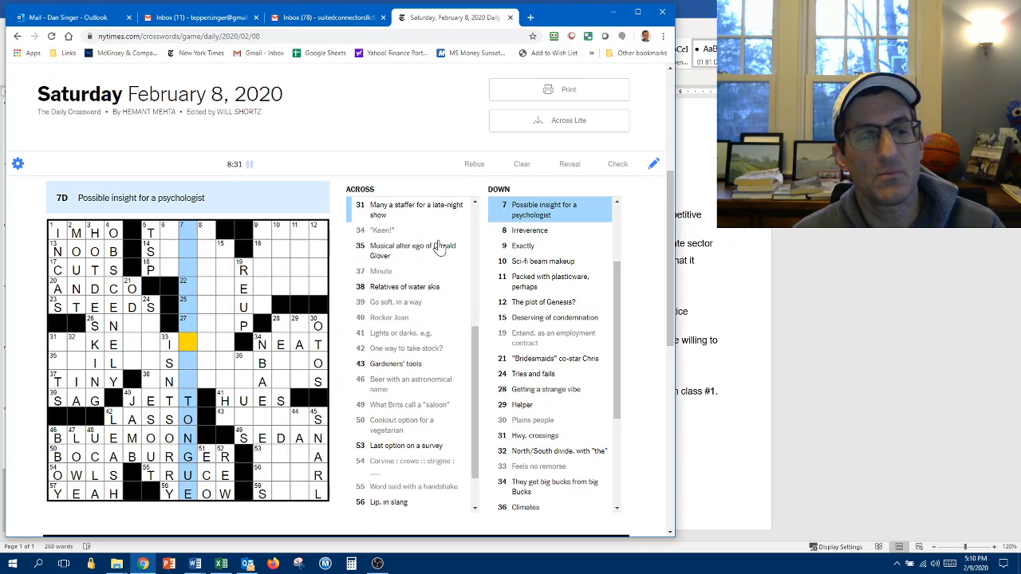
pyautogui.click(71, 338)
pyautogui.write('JOKEWRITER')
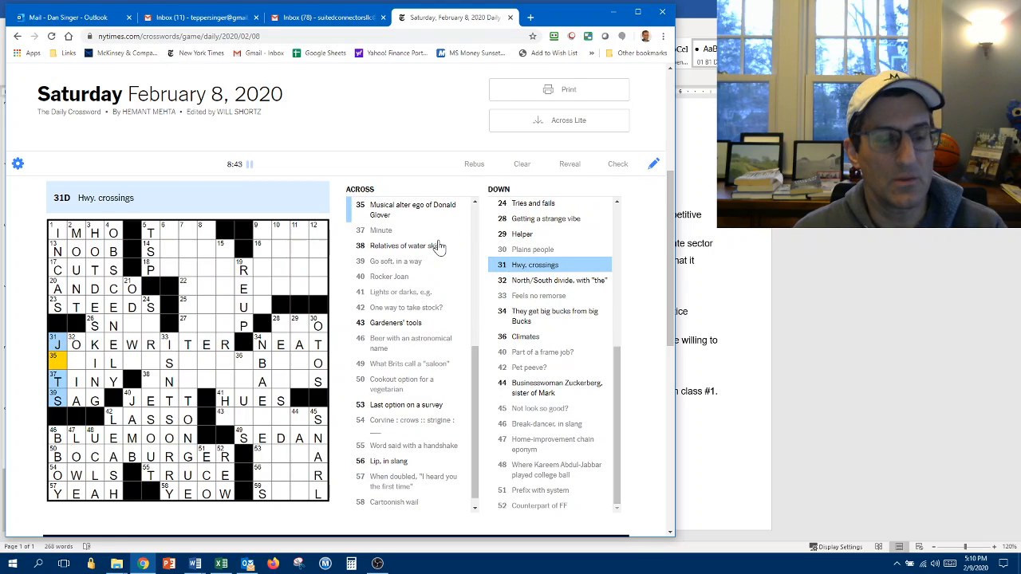
# Select the 21-Down and 36-Down answers while entering JOKEWRITER and CHIL
pyautogui.click(57, 364)
pyautogui.write('CH')
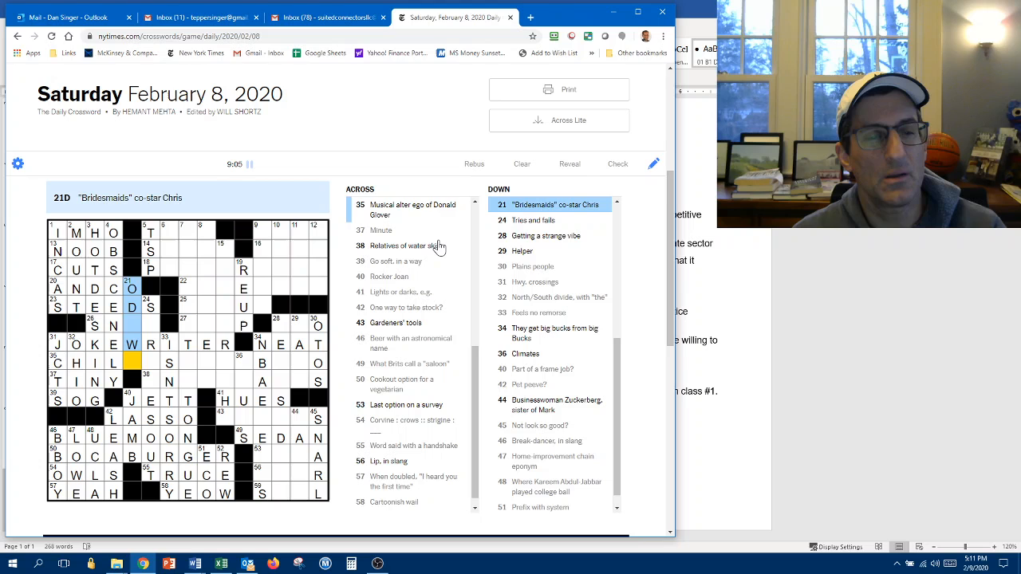
pyautogui.click(113, 326)
pyautogui.write('M')
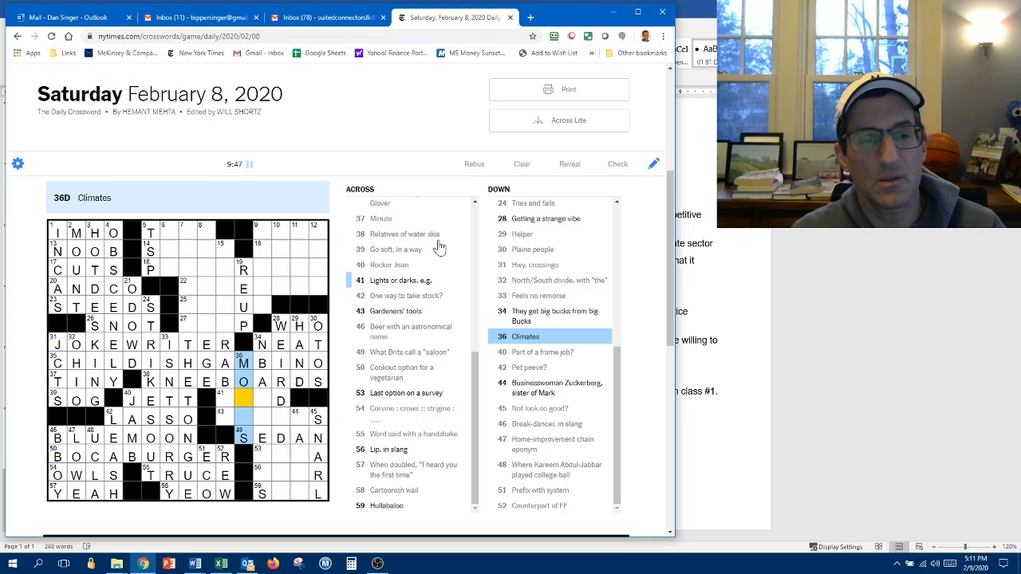
# Enter O and fill CHILDISHGAMBINO, KNEEBOARDS, SNOT, WHO and EDGERS, working via 28-Down
pyautogui.write('OD')
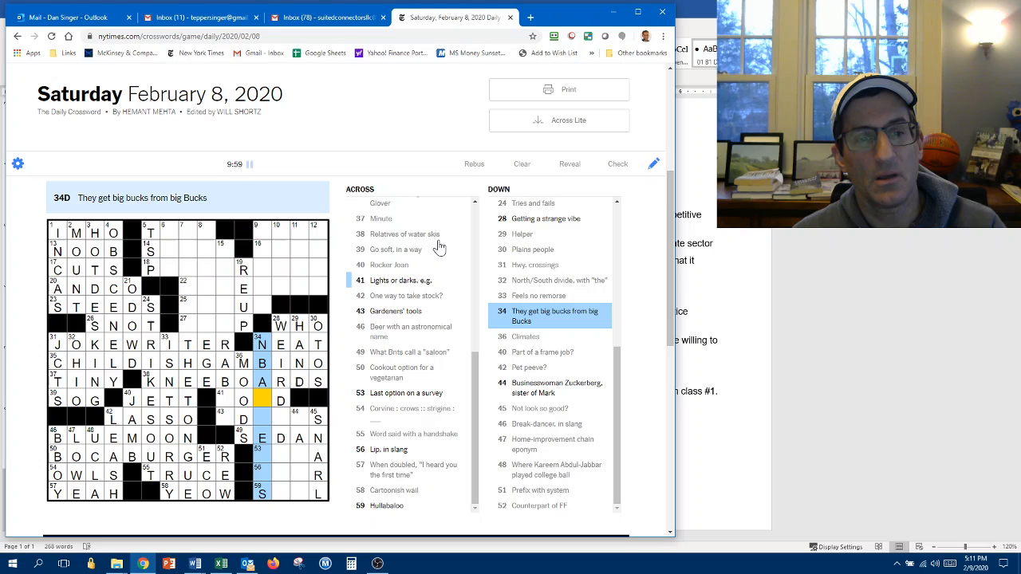
pyautogui.click(244, 400)
pyautogui.write('EDGERS')
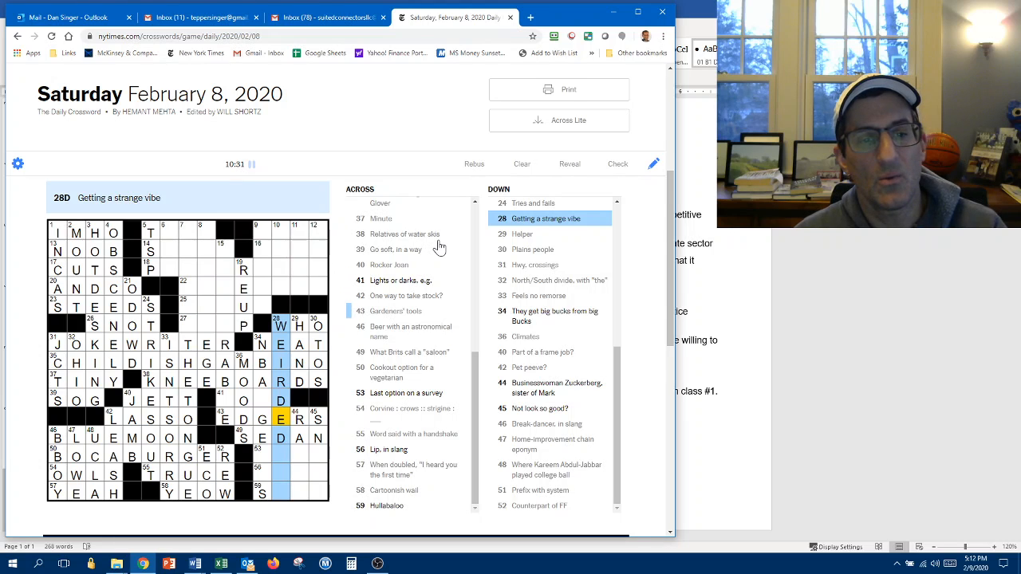
pyautogui.click(280, 456)
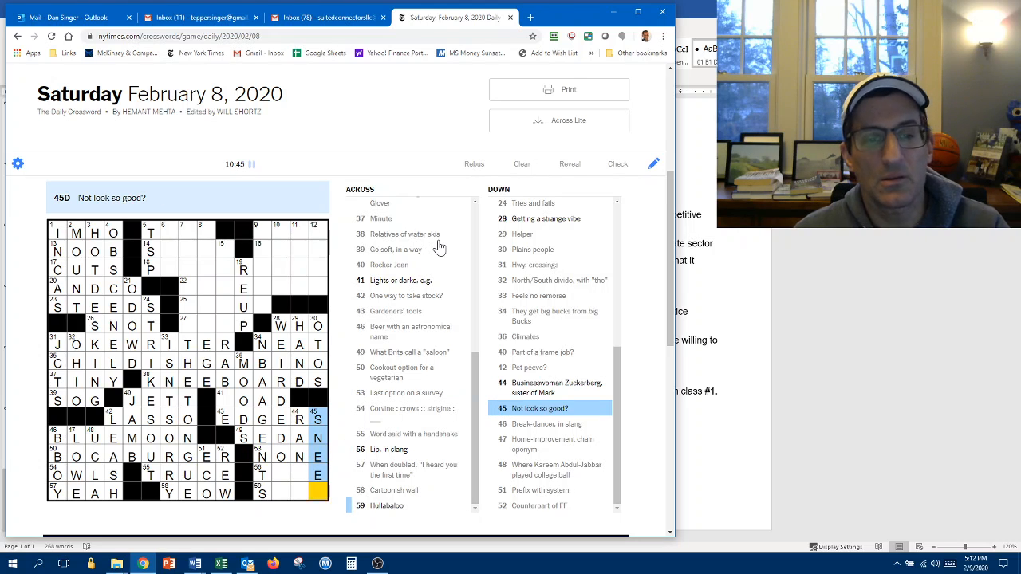
# Fill NONE, TUDE, STIR, LOAD and OILUP in the southeast, then return to 7-Down
pyautogui.click(300, 437)
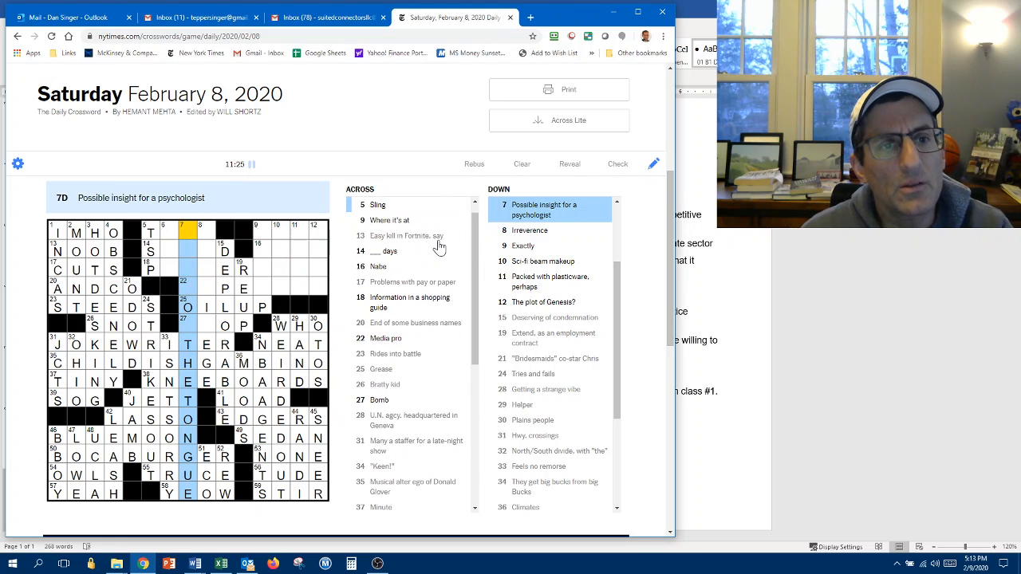
pyautogui.scroll(-3)
pyautogui.write('SLIPOF')
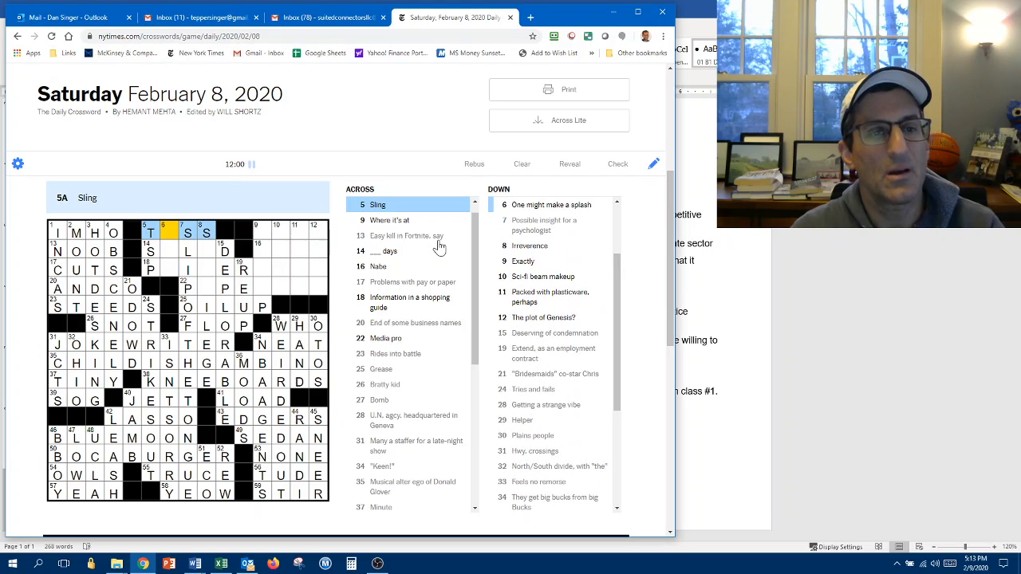
# Complete PRICERANGE at 18-Across with ANGE, after TOS, SALAD and FLOP
pyautogui.click(168, 232)
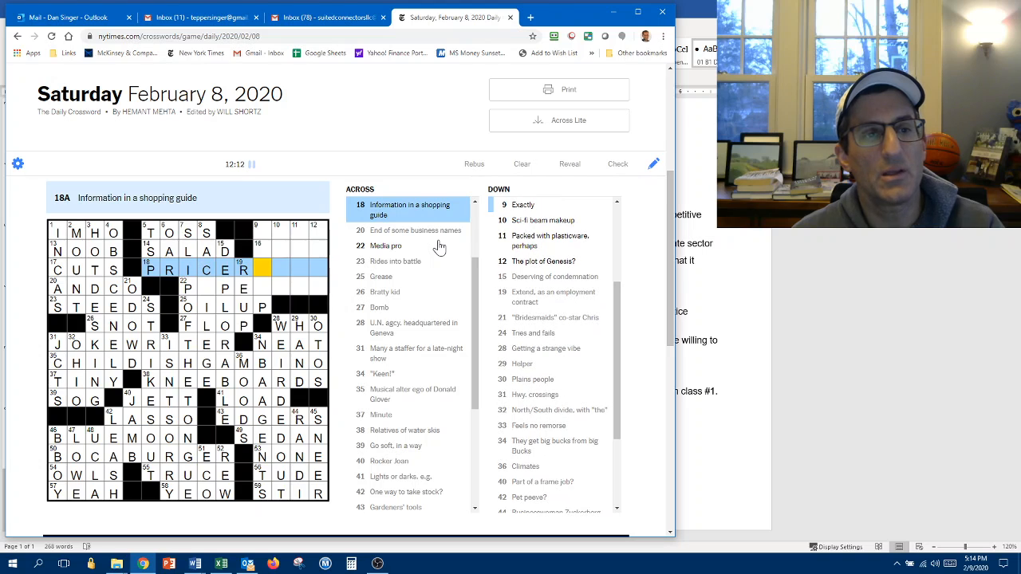
pyautogui.write('ANGE')
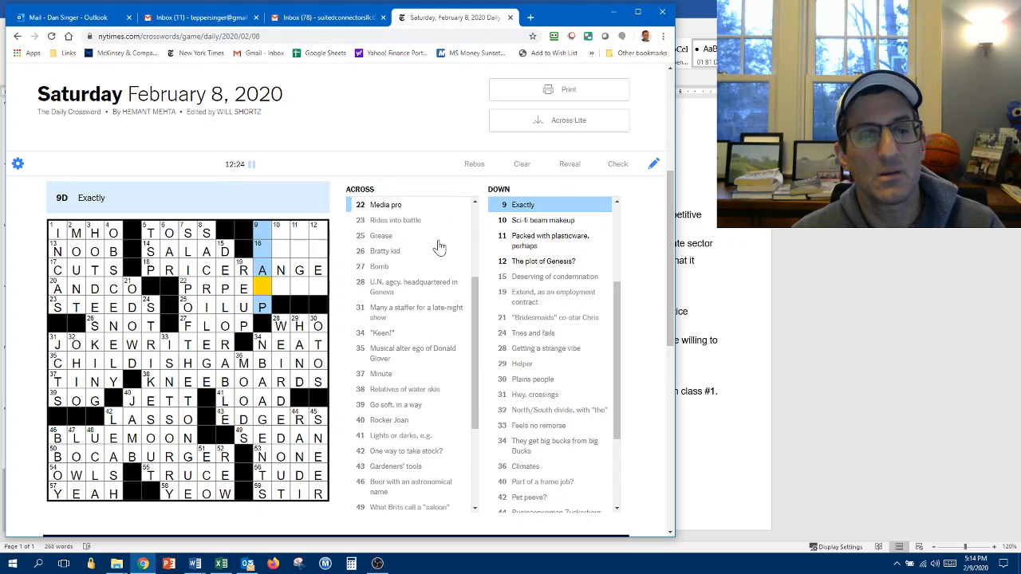
pyautogui.click(187, 288)
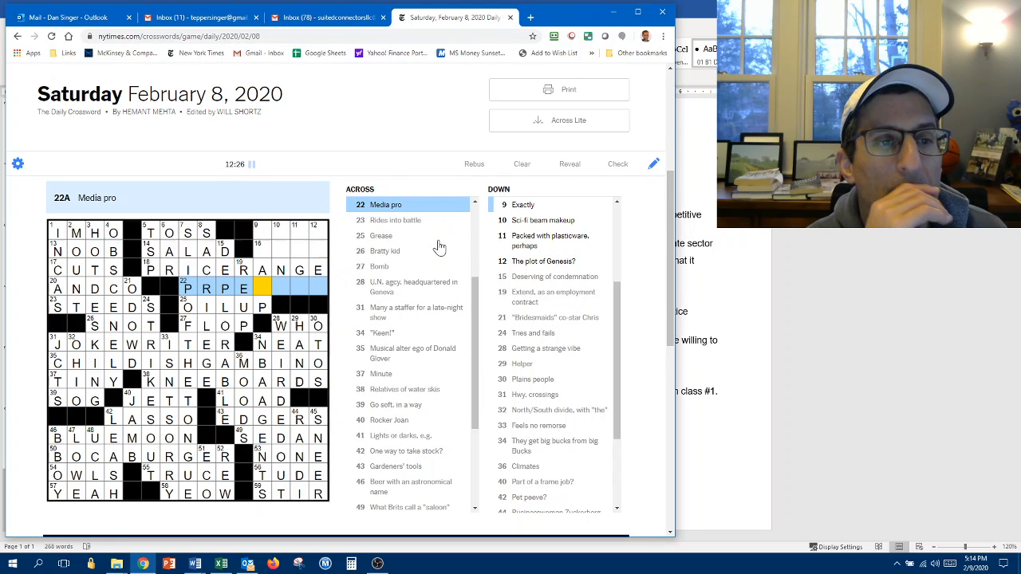